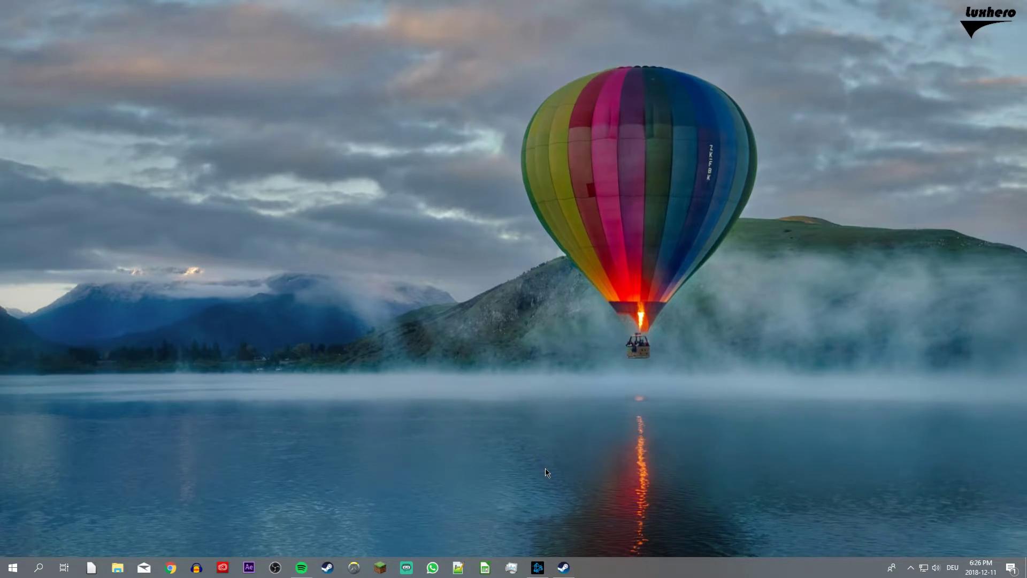
mouse_move(557, 561)
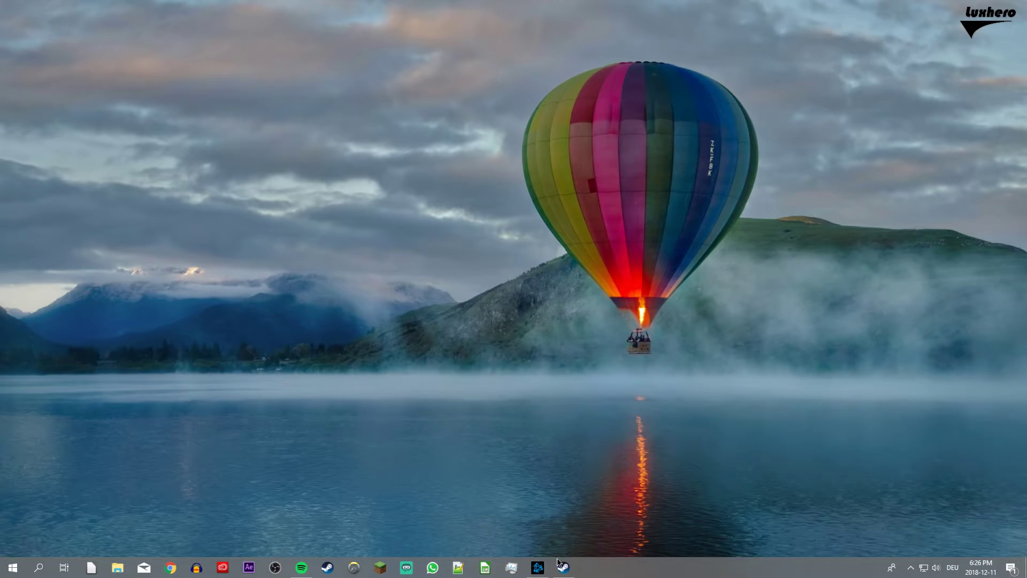
Open the Properties window for Counter-Strike: Global Offensive from the Steam Library
left_click(536, 567)
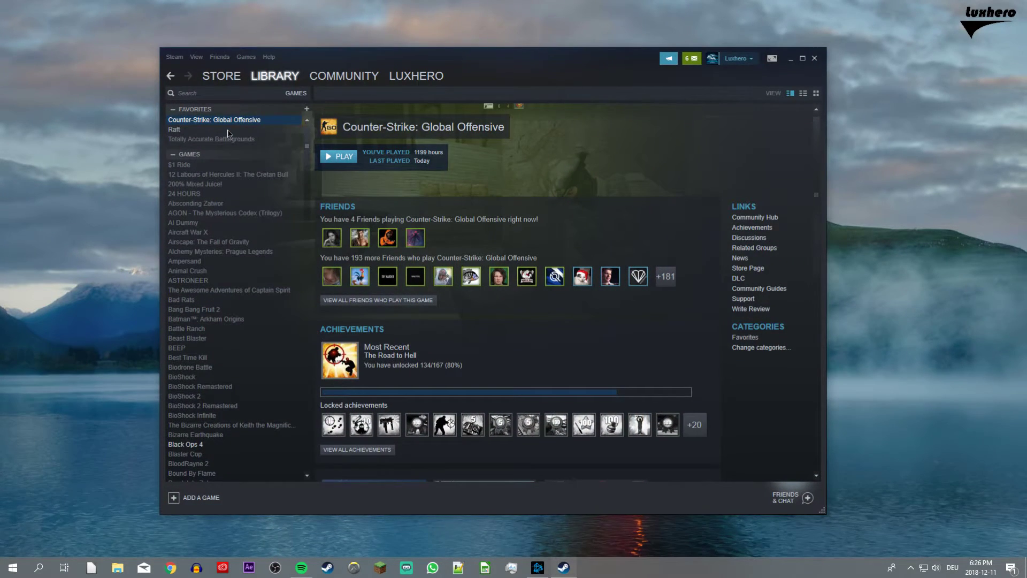
right_click(214, 119)
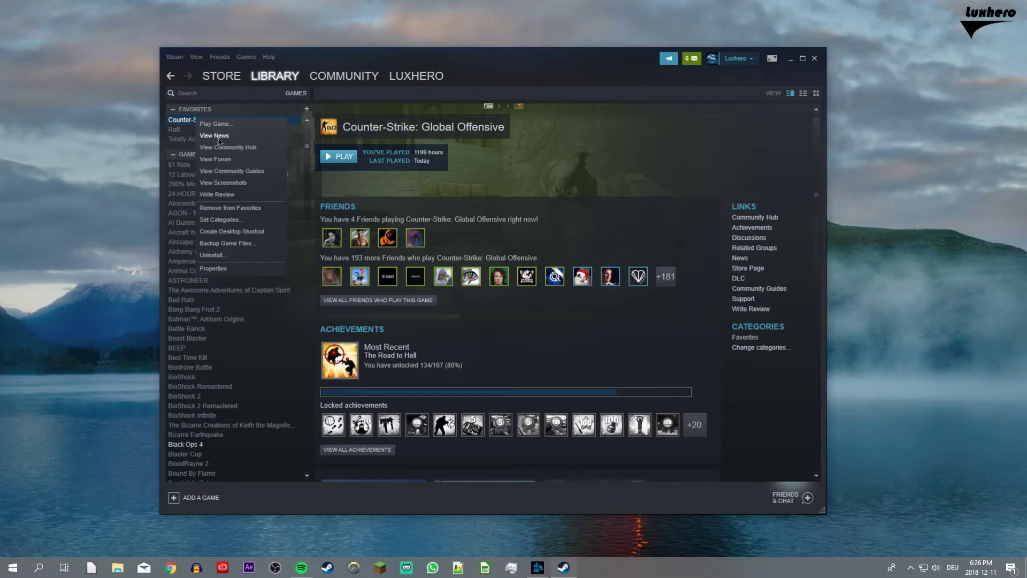
left_click(212, 268)
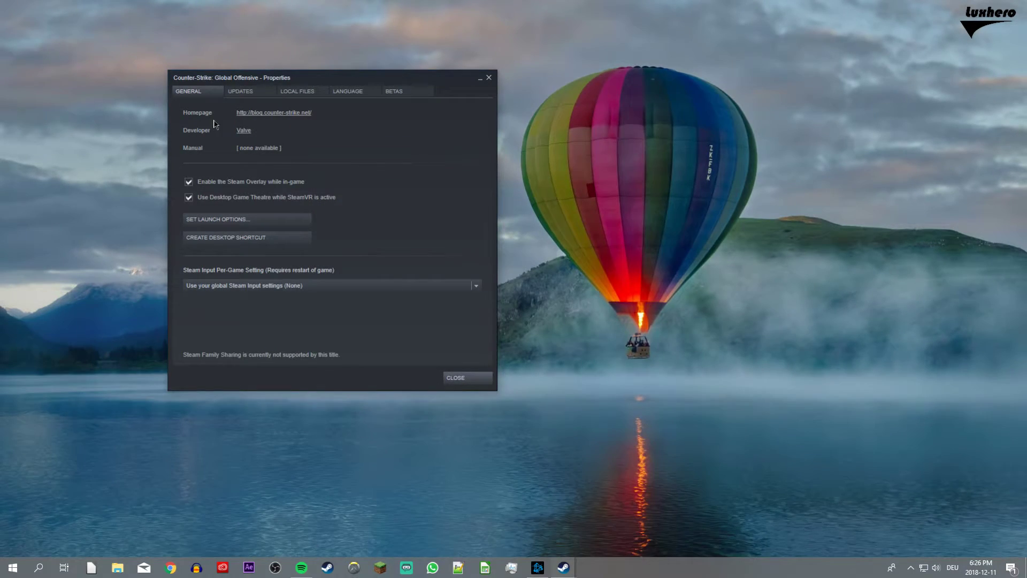
Edit the CS:GO launch options so they begin with +fps_max 0 +cl_showfps 1
left_click(218, 219)
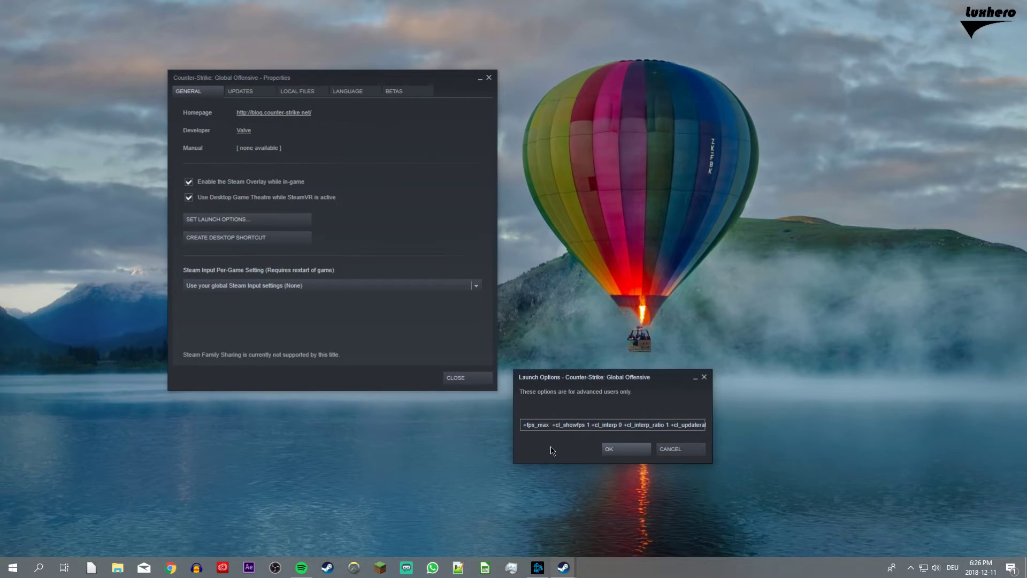
type("144")
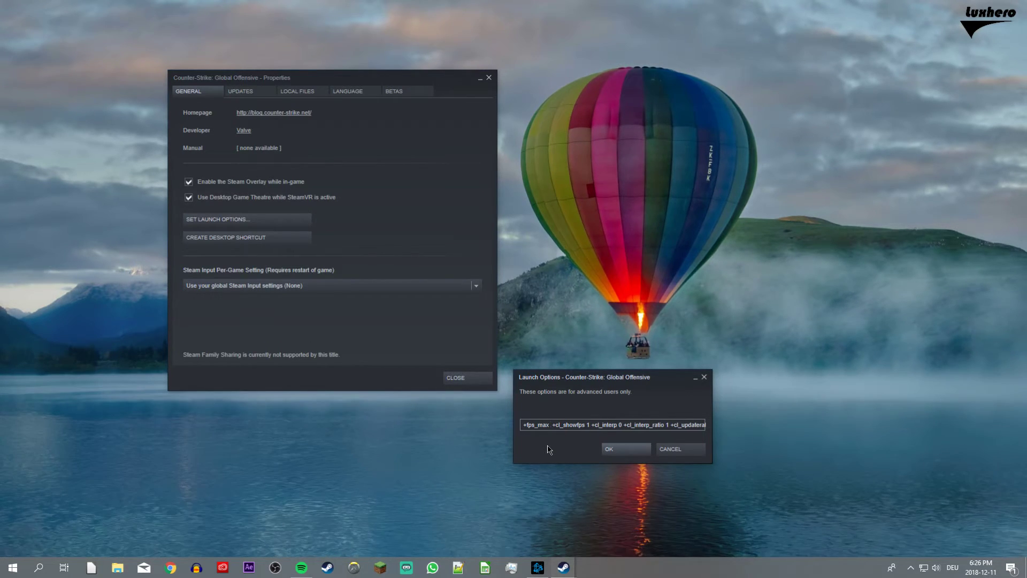
type("0")
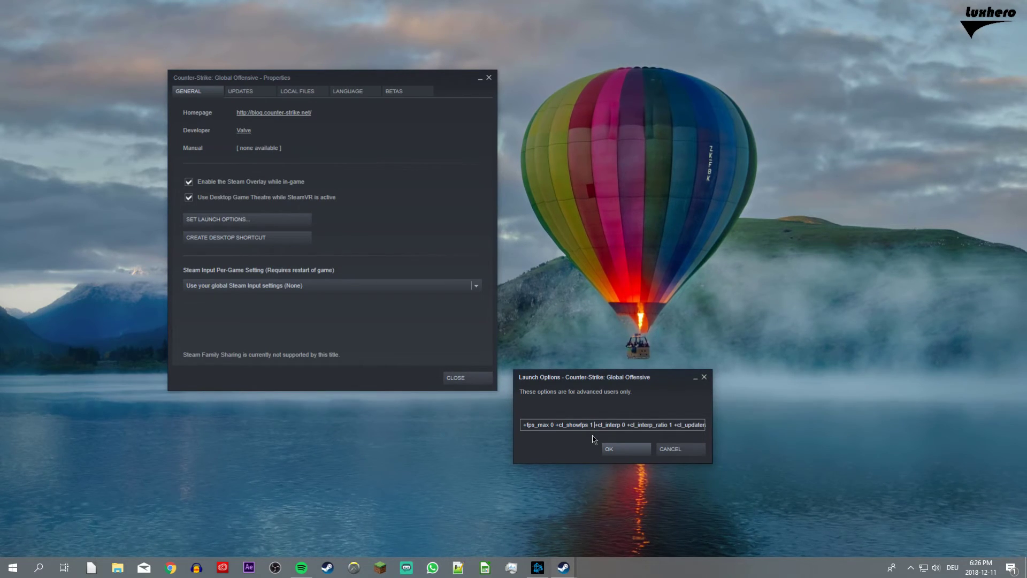
Confirm the new launch options with OK and close the Properties window
left_click(607, 448)
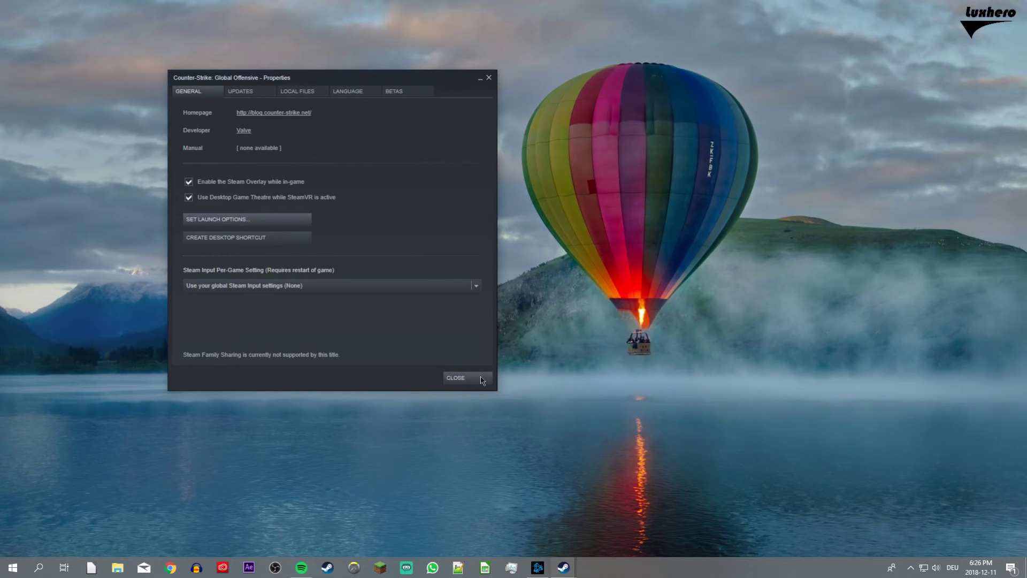
left_click(455, 377)
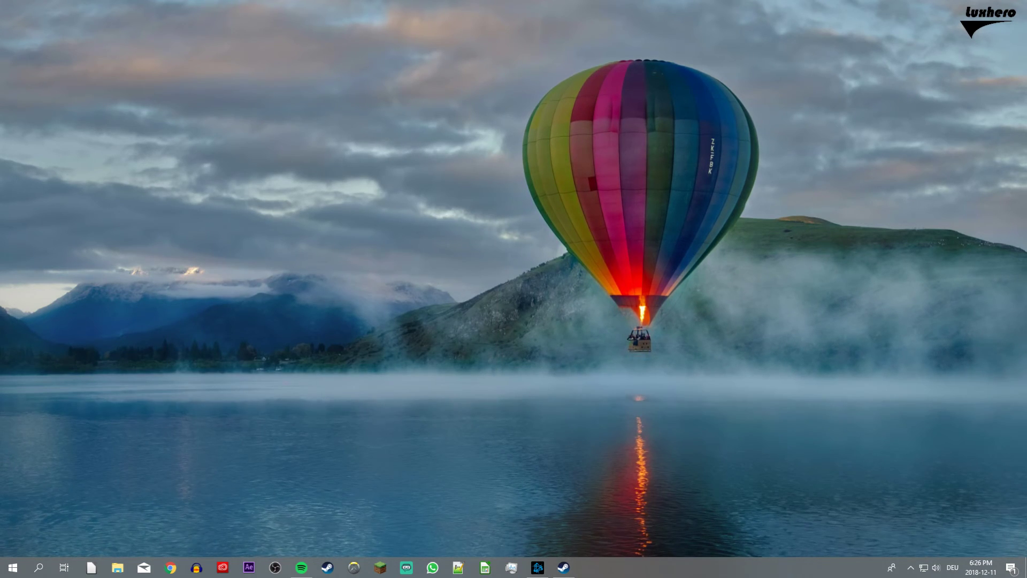